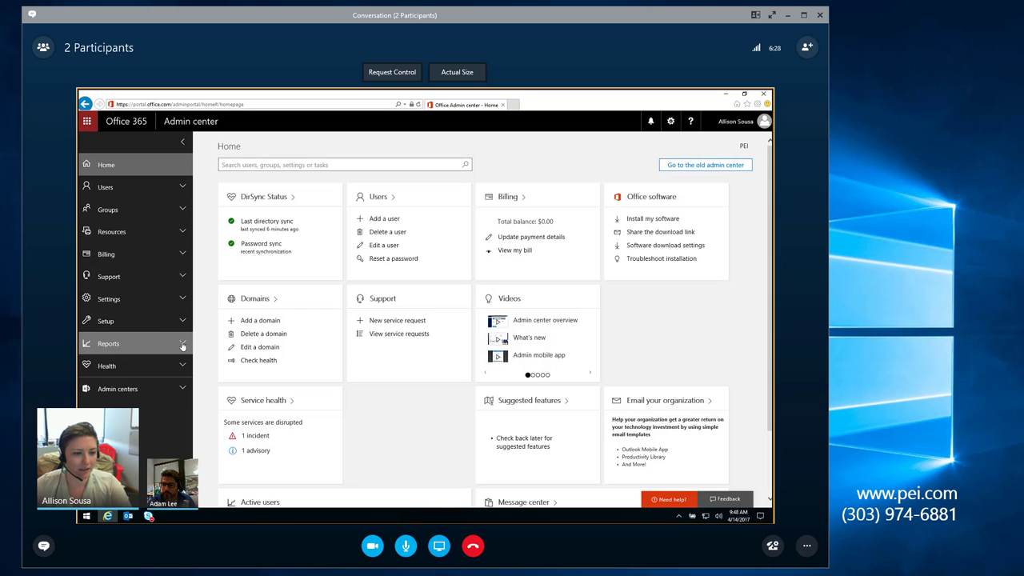
# Step: Expand Reports in the left navigation and go to the Usage reports page
pyautogui.click(109, 343)
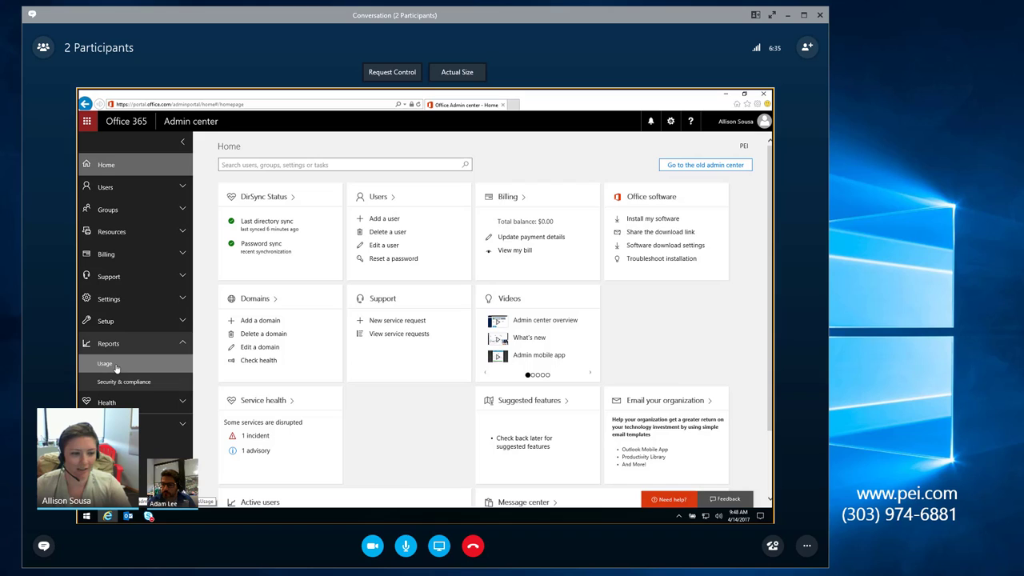
pyautogui.click(104, 363)
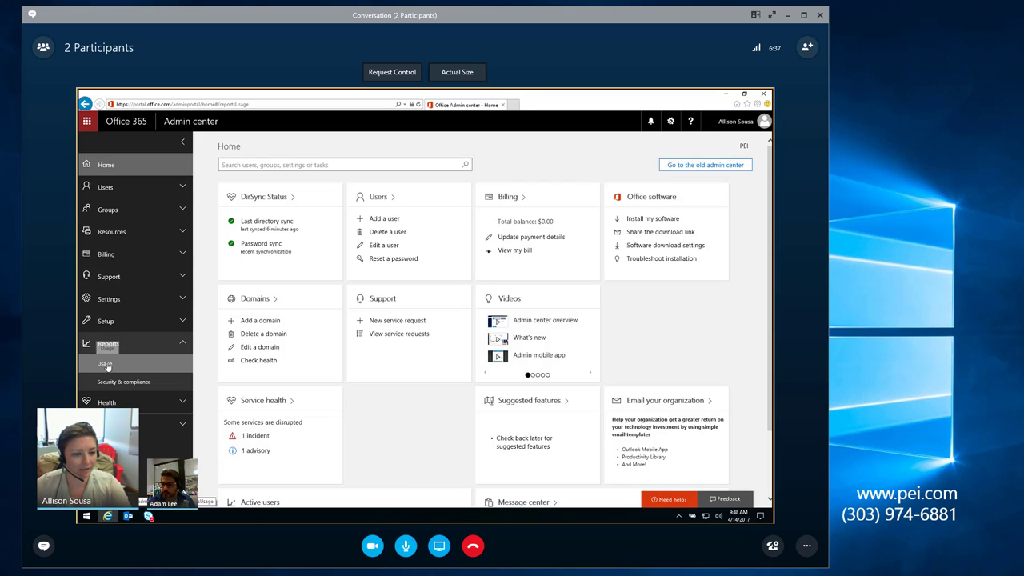
pyautogui.click(104, 363)
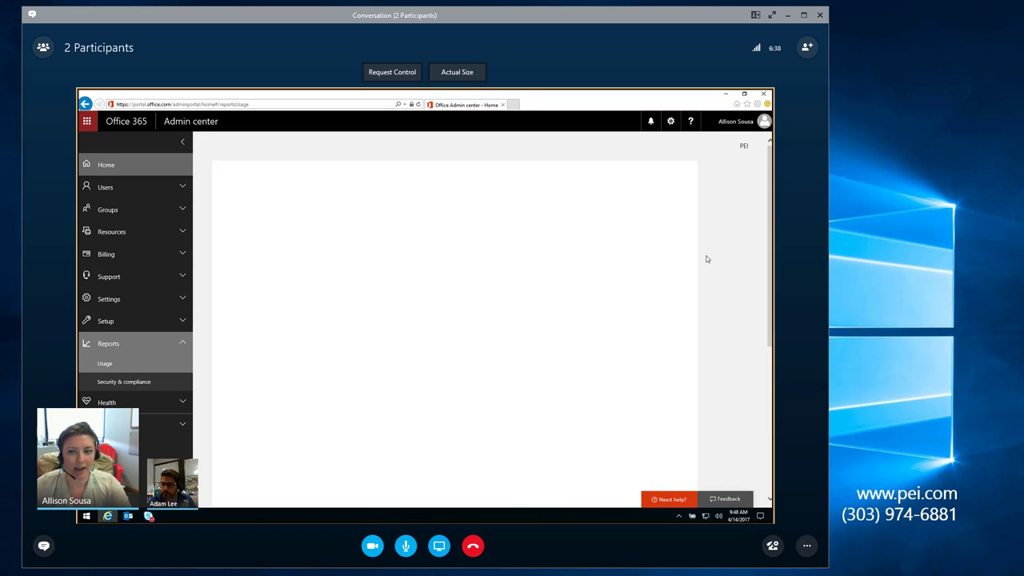
# Step: Load the Usage dashboard with the active users chart and service activity summaries
pyautogui.click(104, 363)
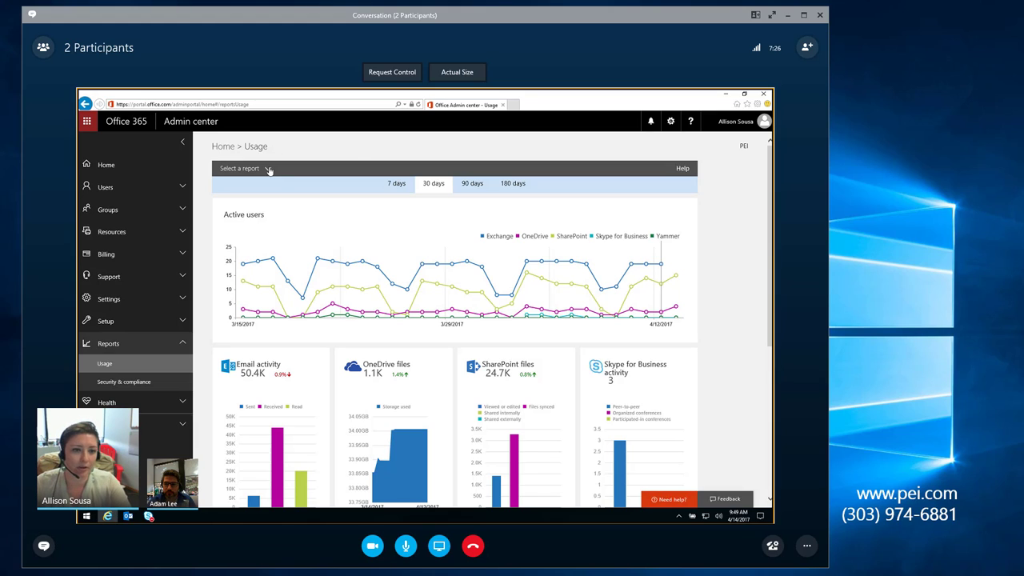
pyautogui.moveTo(253, 172)
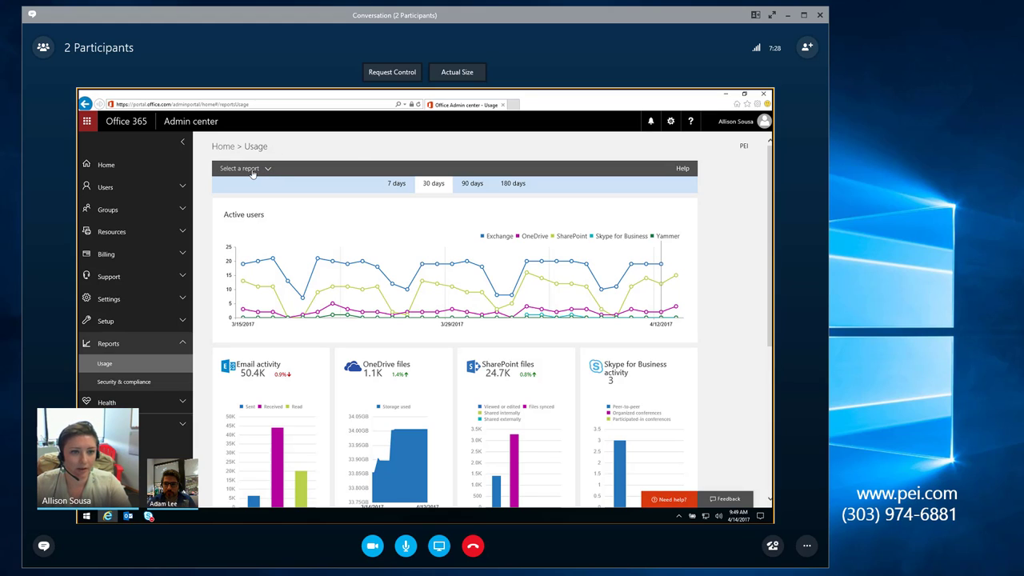
# Step: Choose OneDrive usage from the report list to see the accounts chart and details table
pyautogui.click(243, 168)
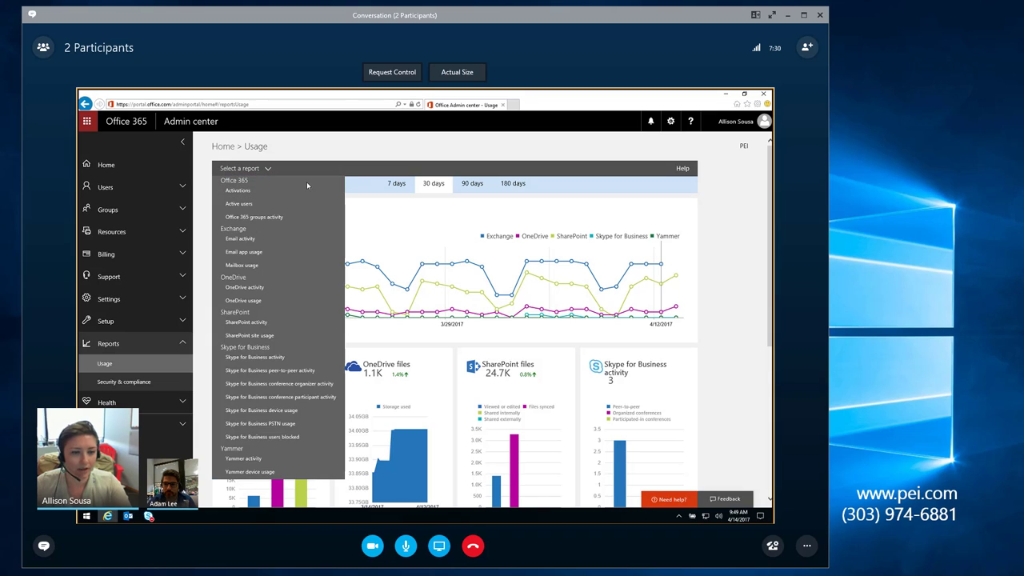
pyautogui.moveTo(259, 185)
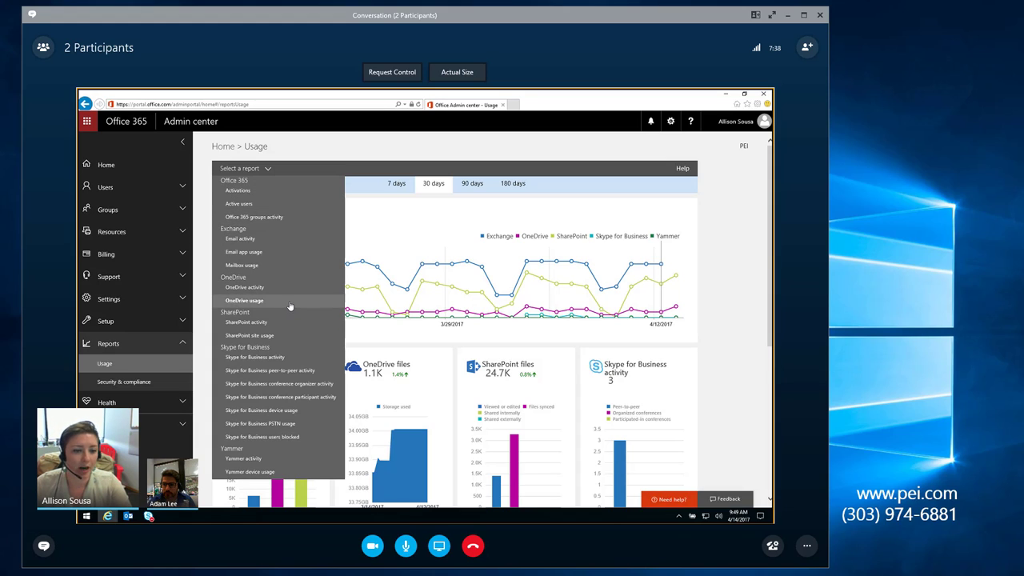
pyautogui.moveTo(264, 410)
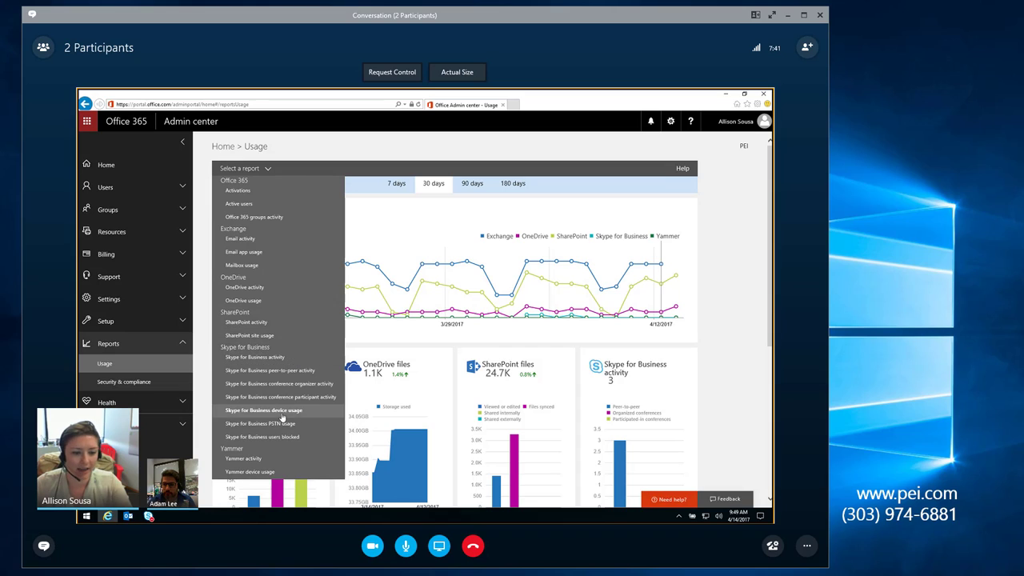
pyautogui.moveTo(280, 336)
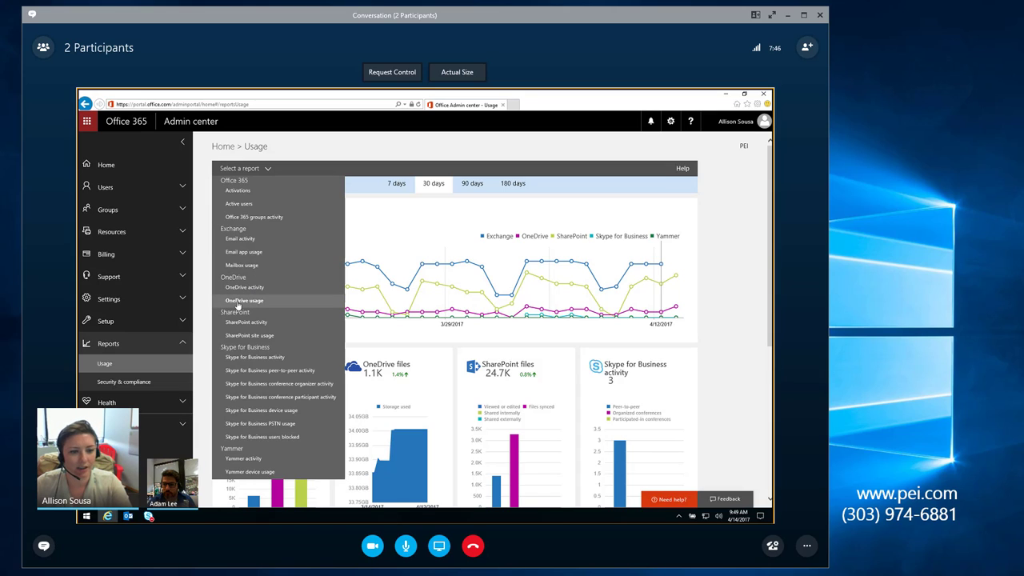
pyautogui.click(244, 301)
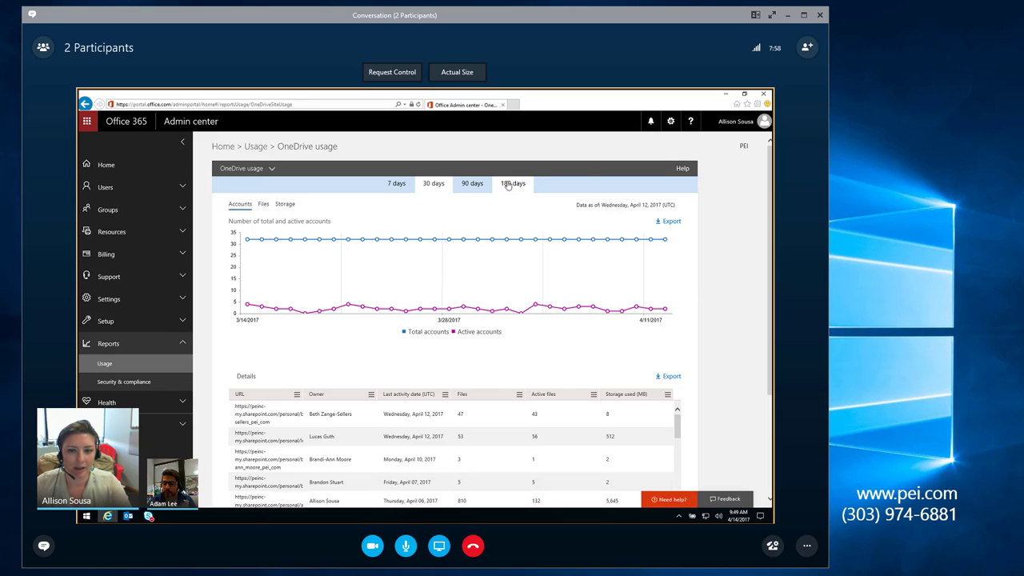
# Step: Widen the OneDrive usage report to cover the last 180 days
pyautogui.click(512, 183)
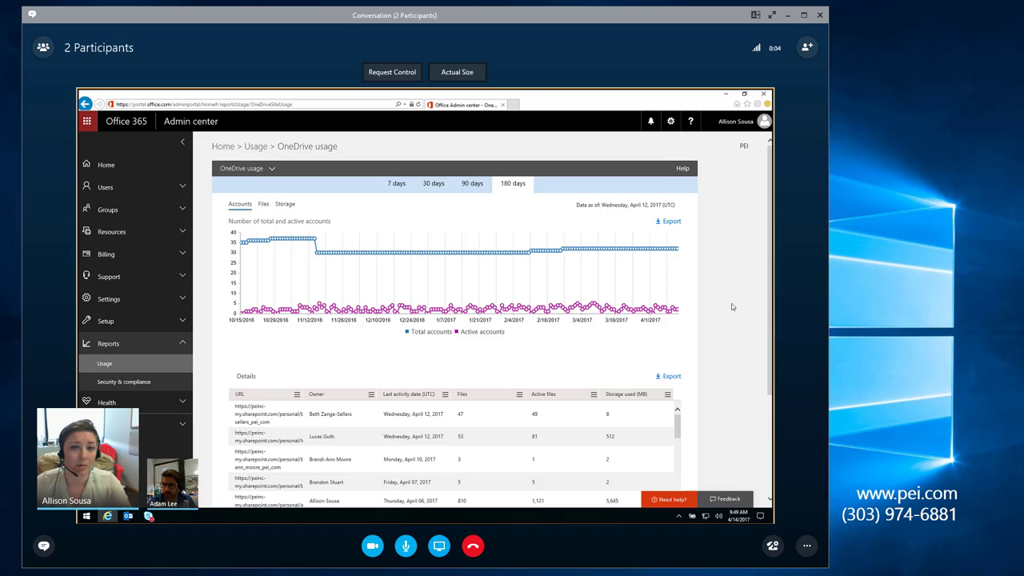
pyautogui.moveTo(694, 200)
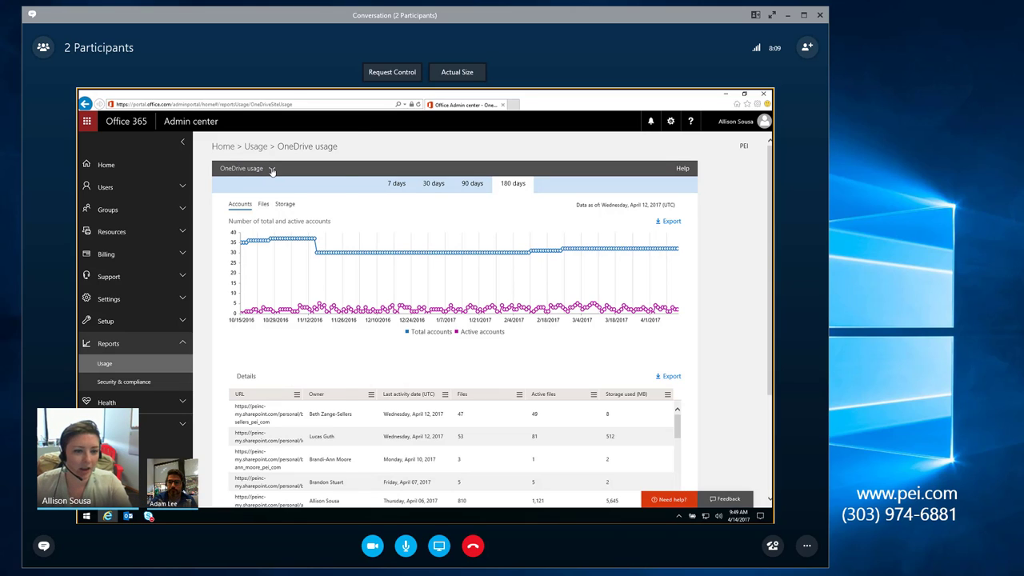
pyautogui.click(272, 168)
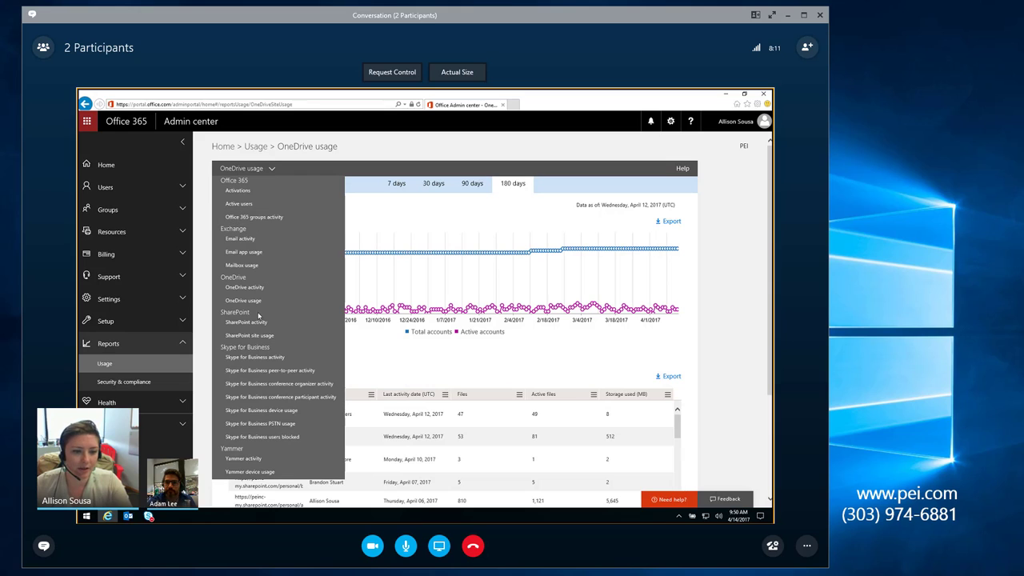
# Step: Switch to the SharePoint site usage report over 180 days
pyautogui.click(250, 336)
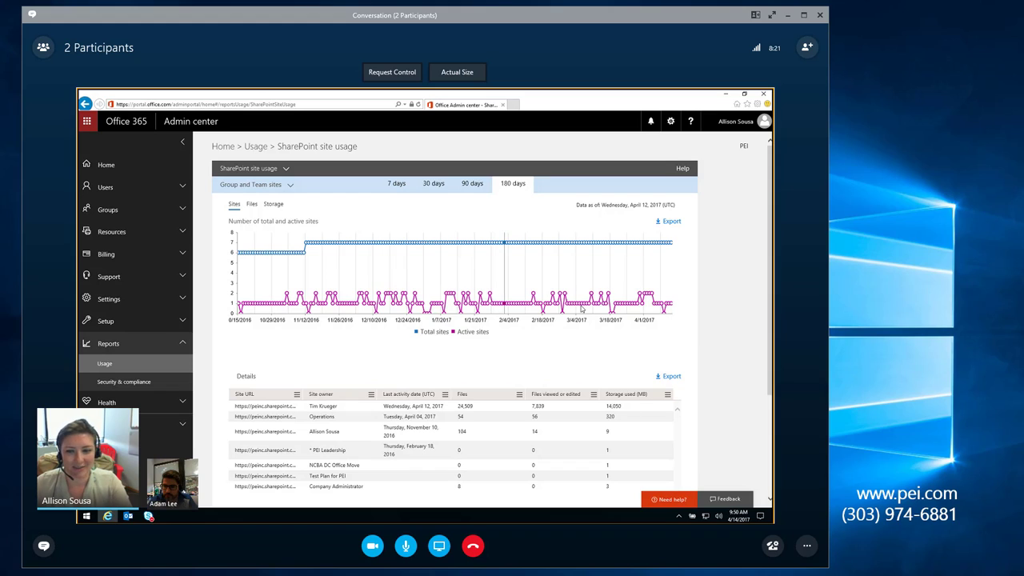
pyautogui.moveTo(703, 287)
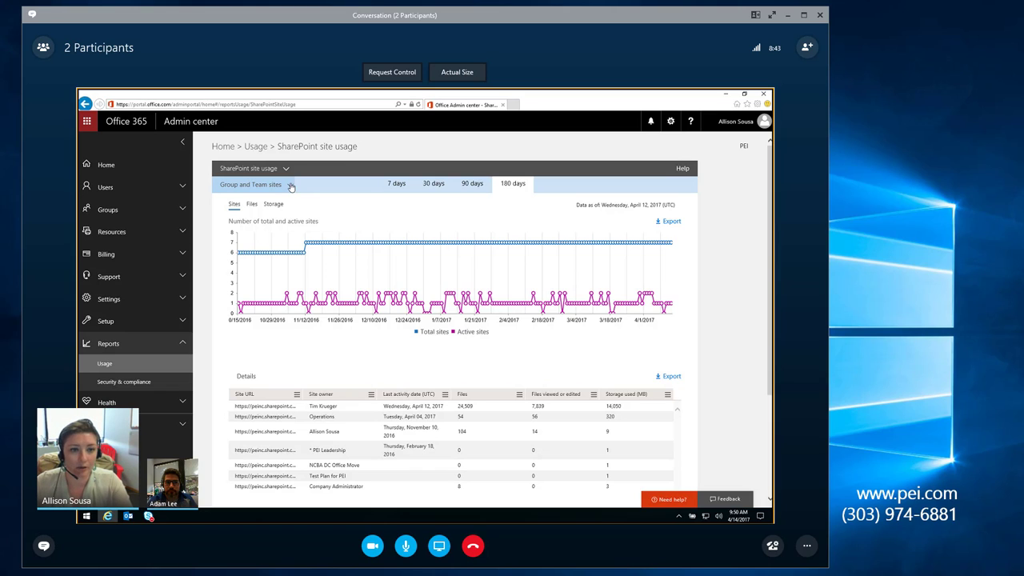
pyautogui.click(285, 168)
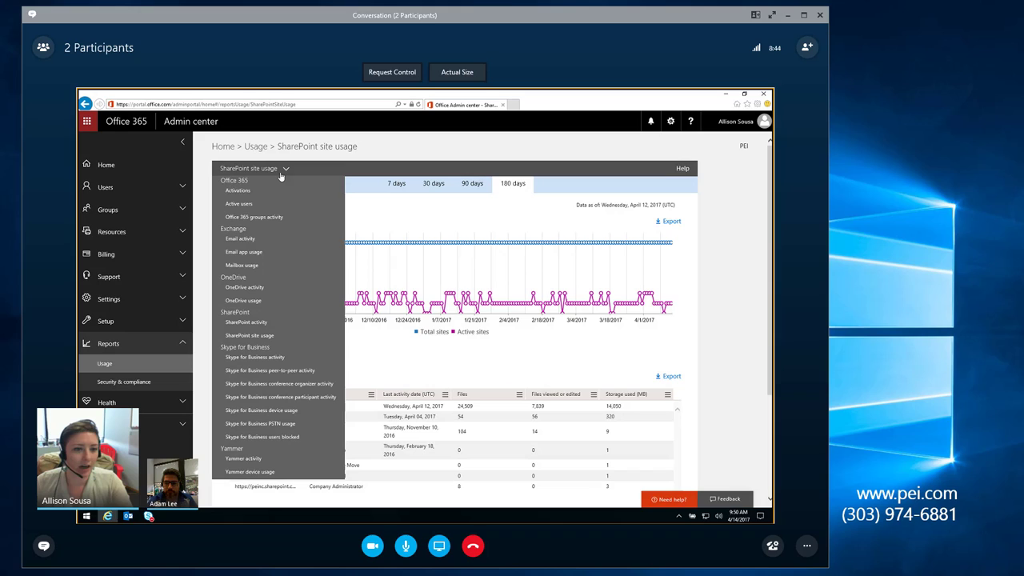
pyautogui.moveTo(242, 266)
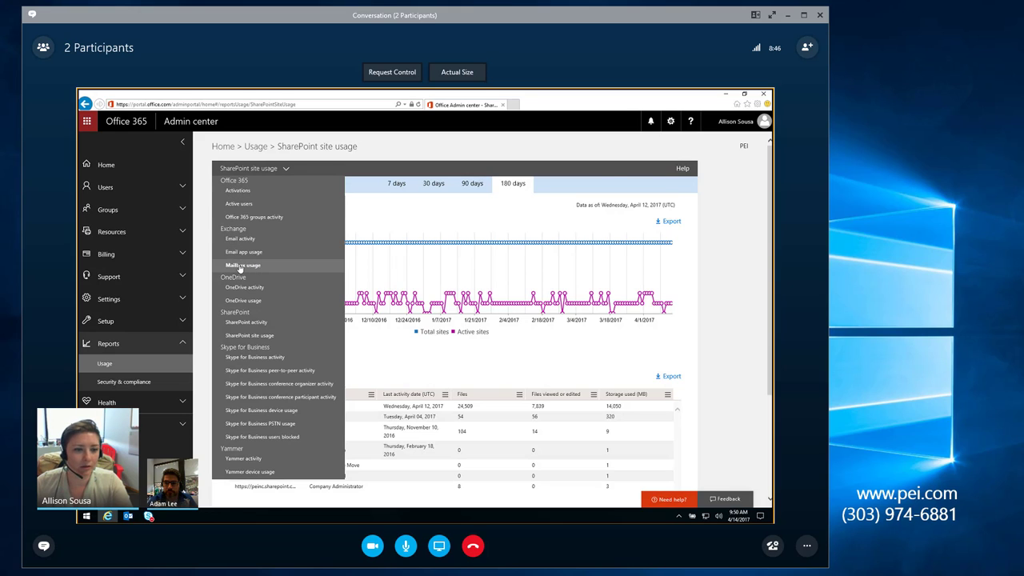
# Step: Switch to the Mailbox usage report with total and active mailboxes over 180 days
pyautogui.click(243, 266)
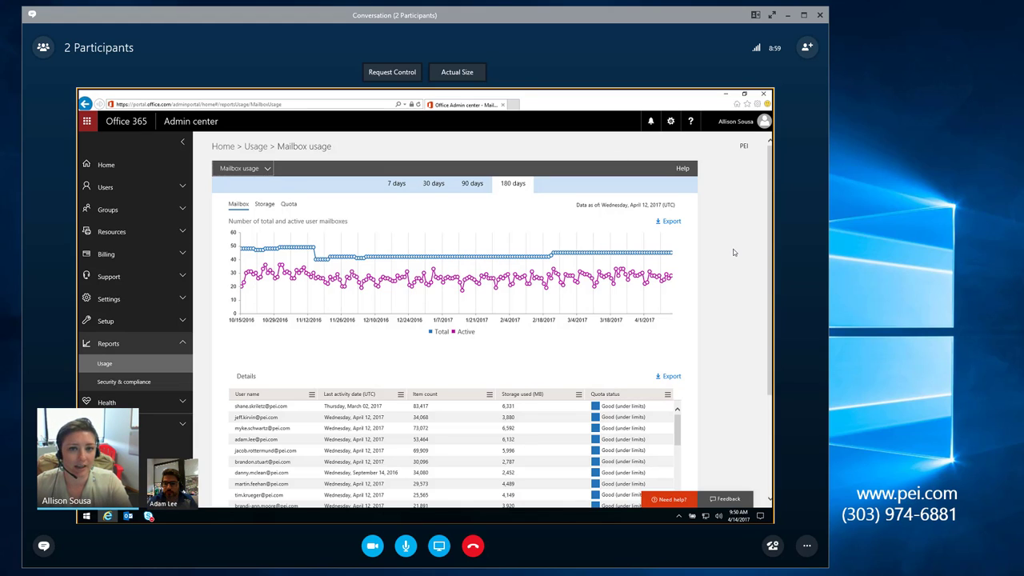
pyautogui.moveTo(723, 256)
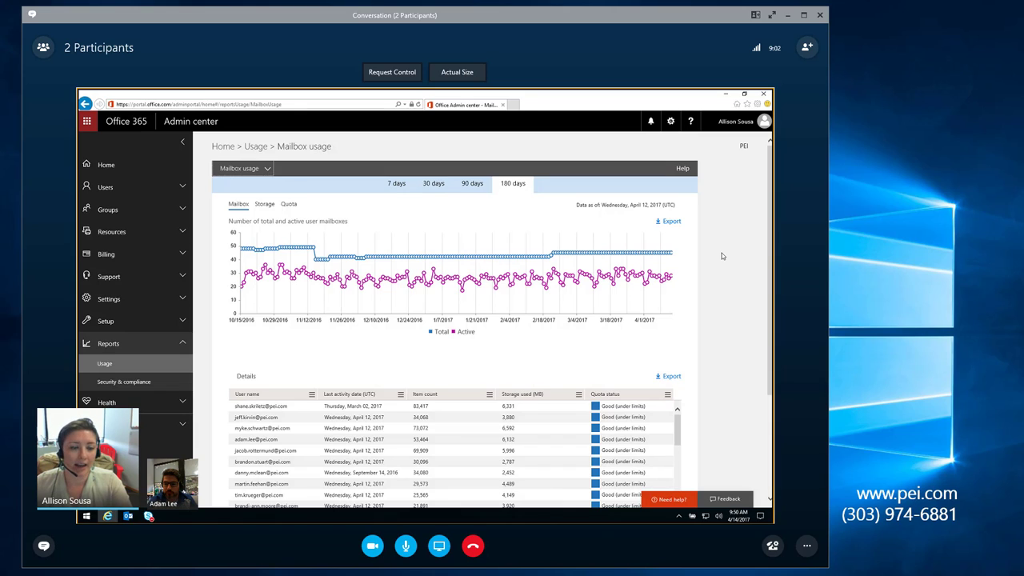
# Step: Choose Activations under Office 365 to see activations by product and per-user details
pyautogui.click(243, 168)
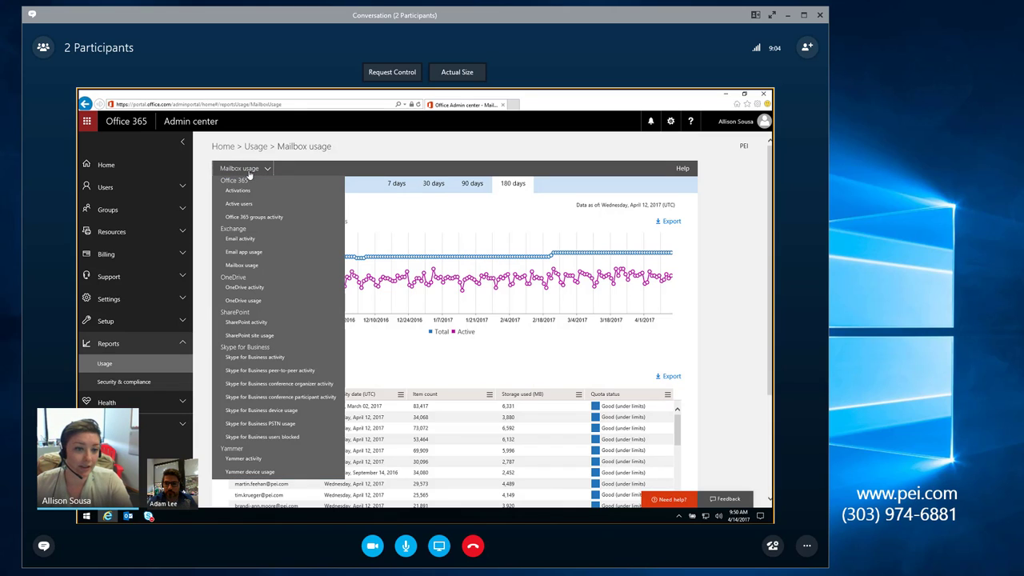
pyautogui.click(239, 191)
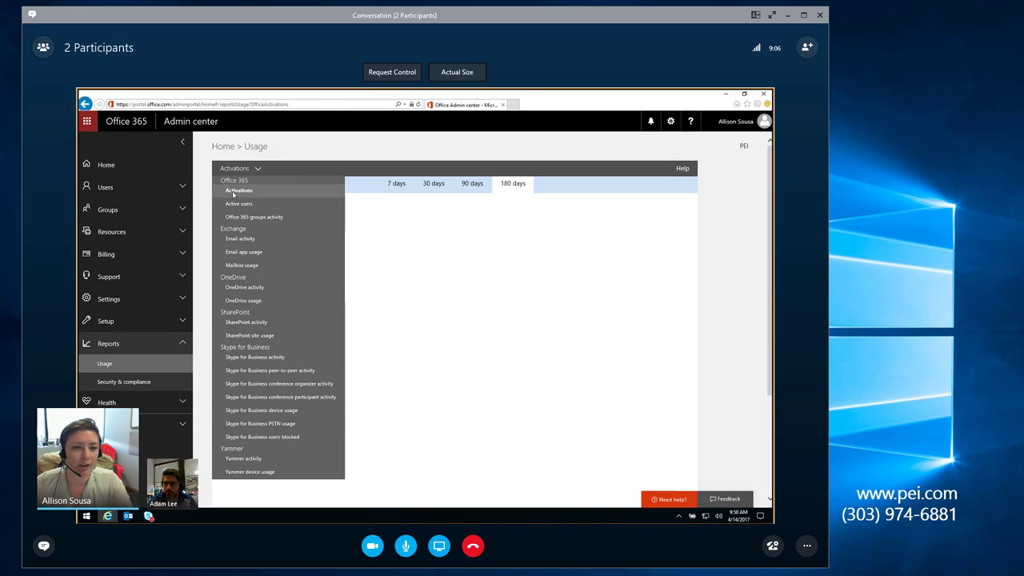
pyautogui.click(238, 190)
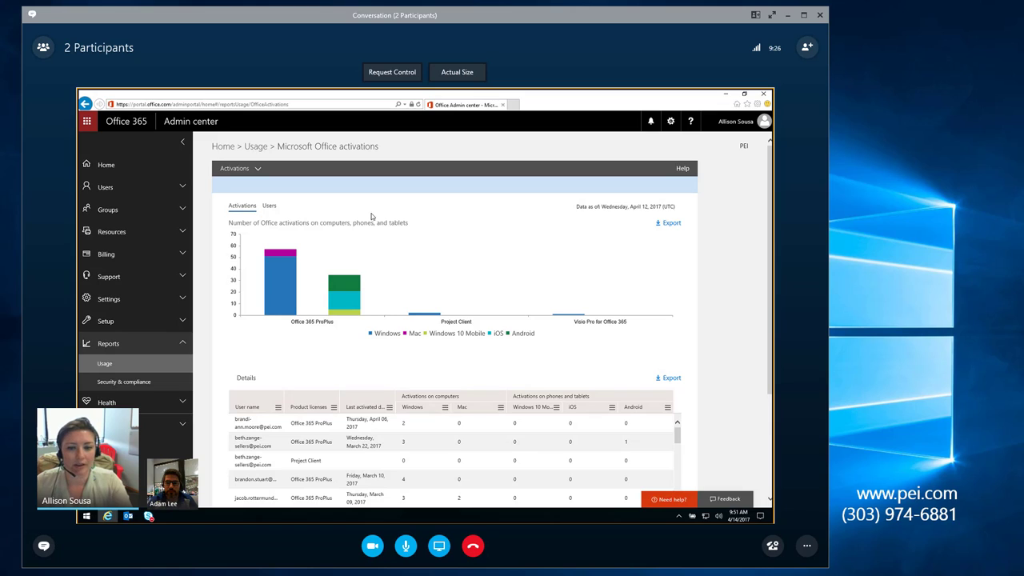
pyautogui.moveTo(707, 339)
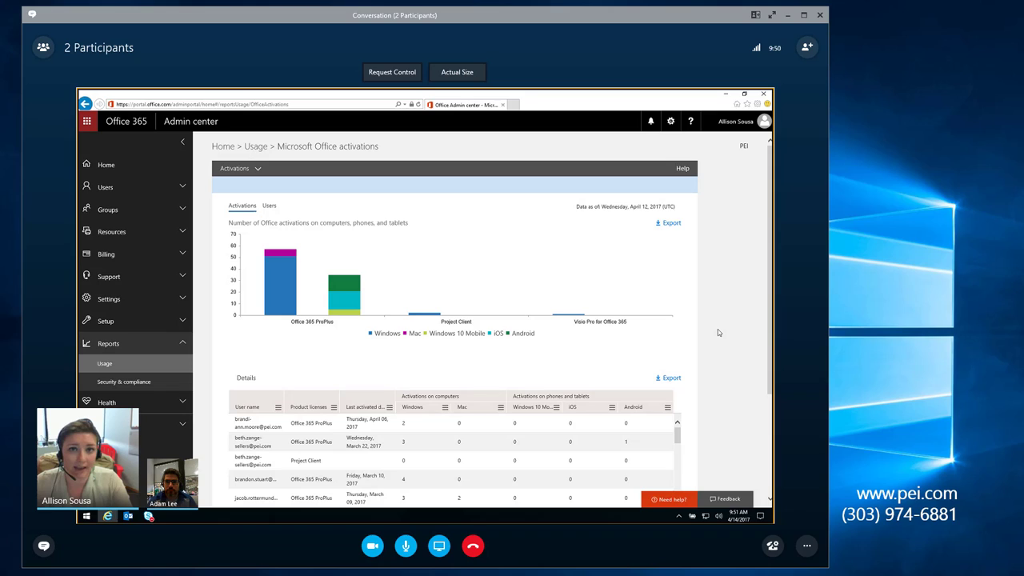
pyautogui.moveTo(675, 337)
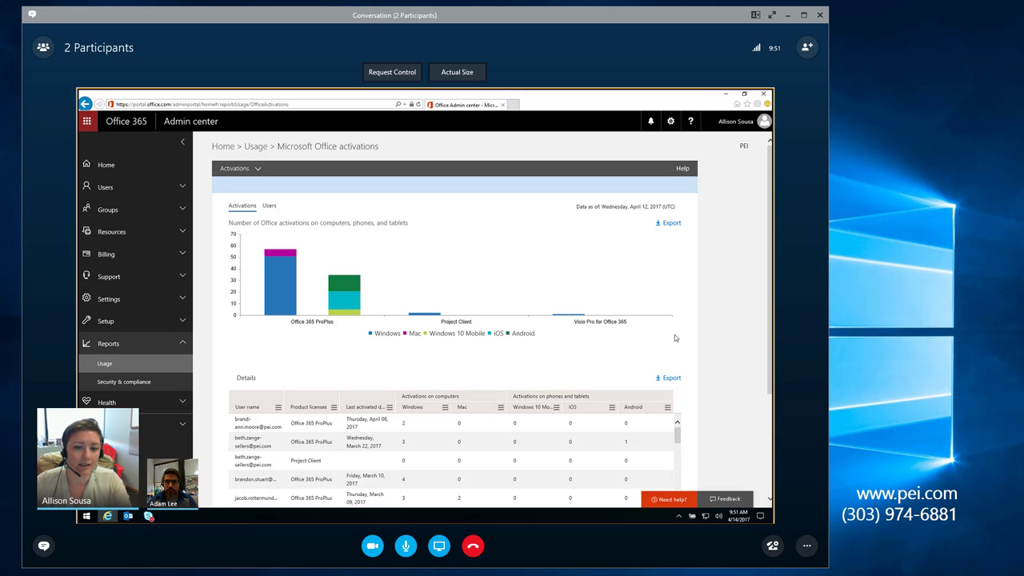
pyautogui.moveTo(615, 342)
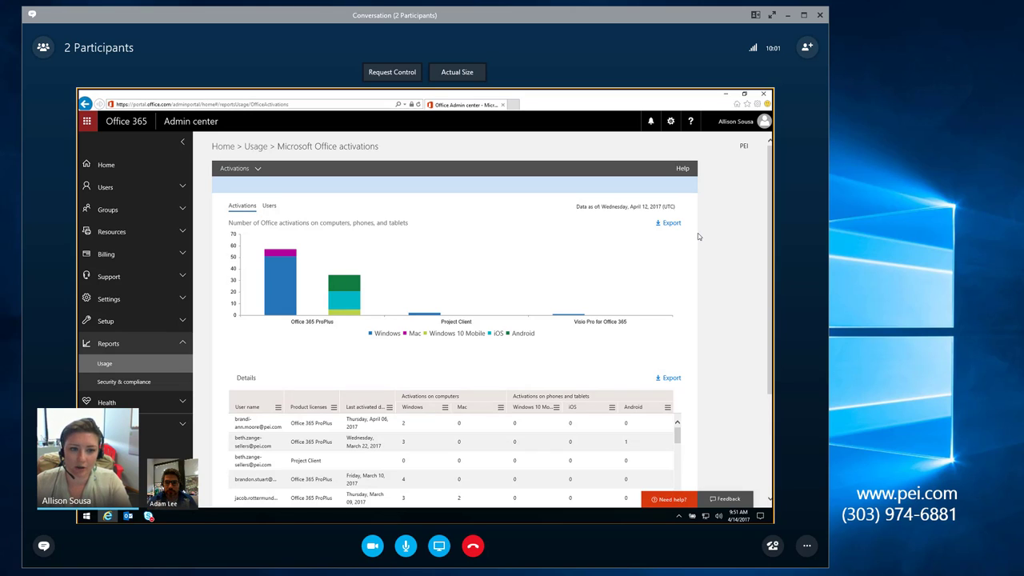
pyautogui.moveTo(691, 362)
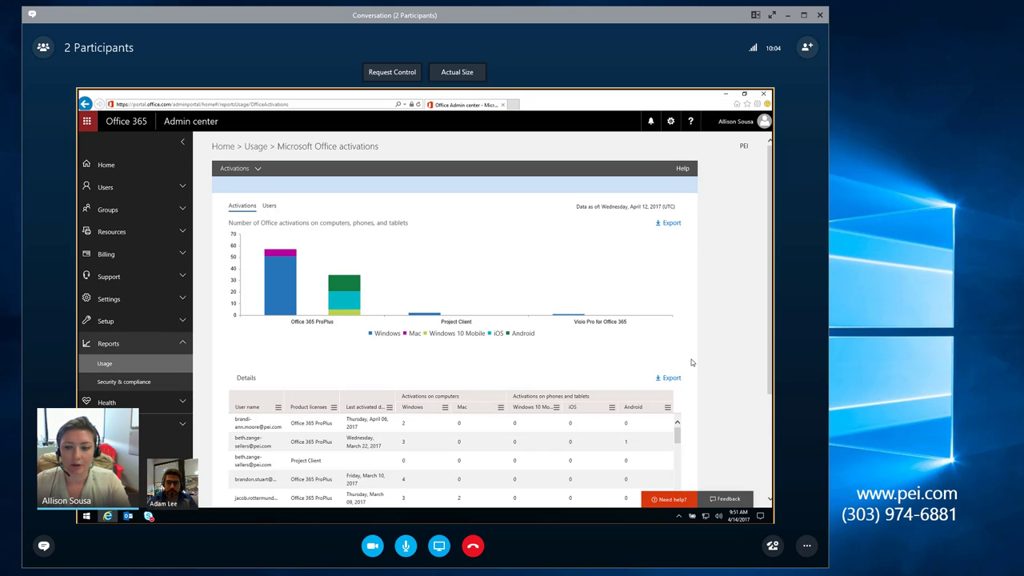
pyautogui.moveTo(693, 360)
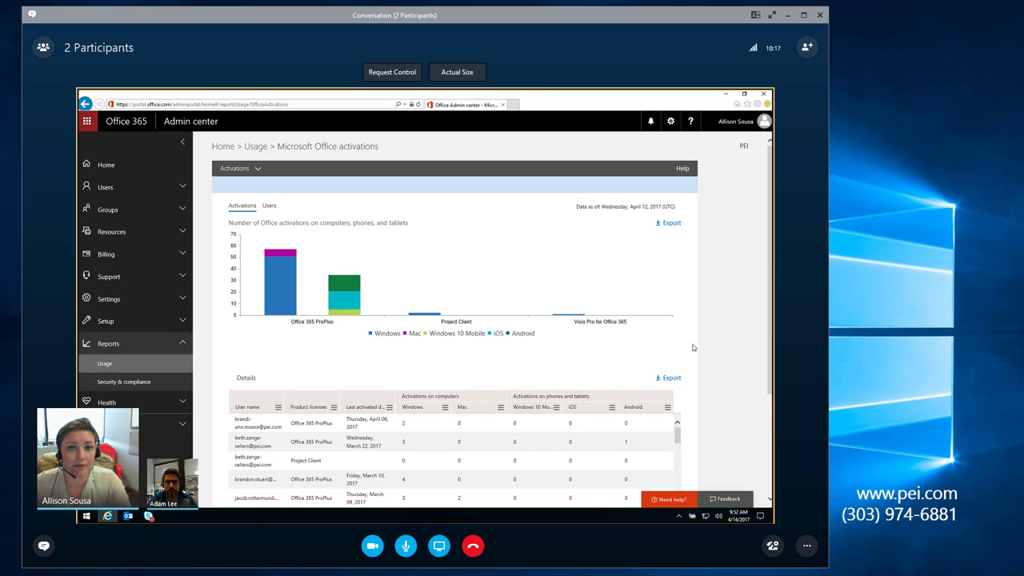
pyautogui.moveTo(727, 342)
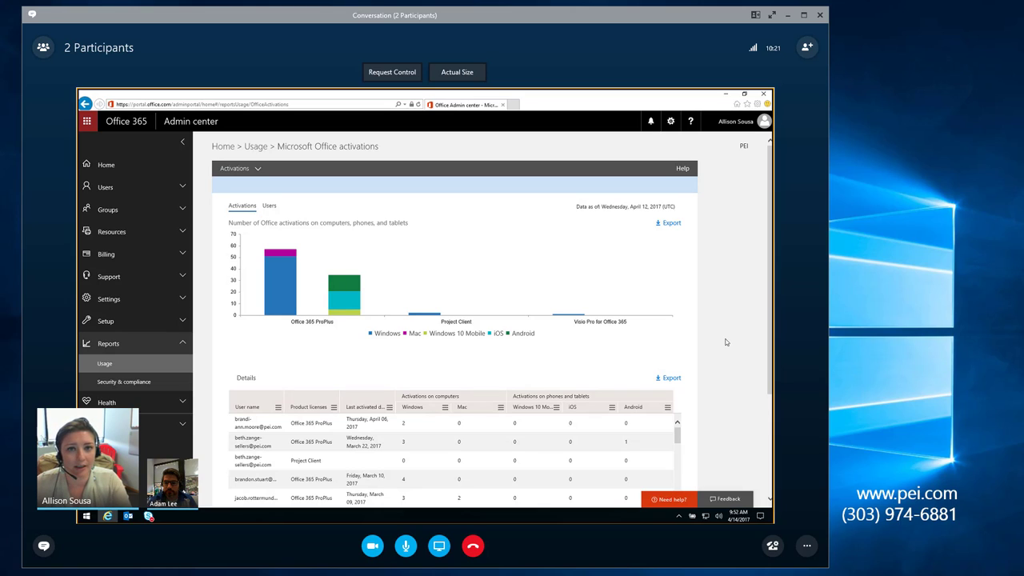
pyautogui.moveTo(723, 323)
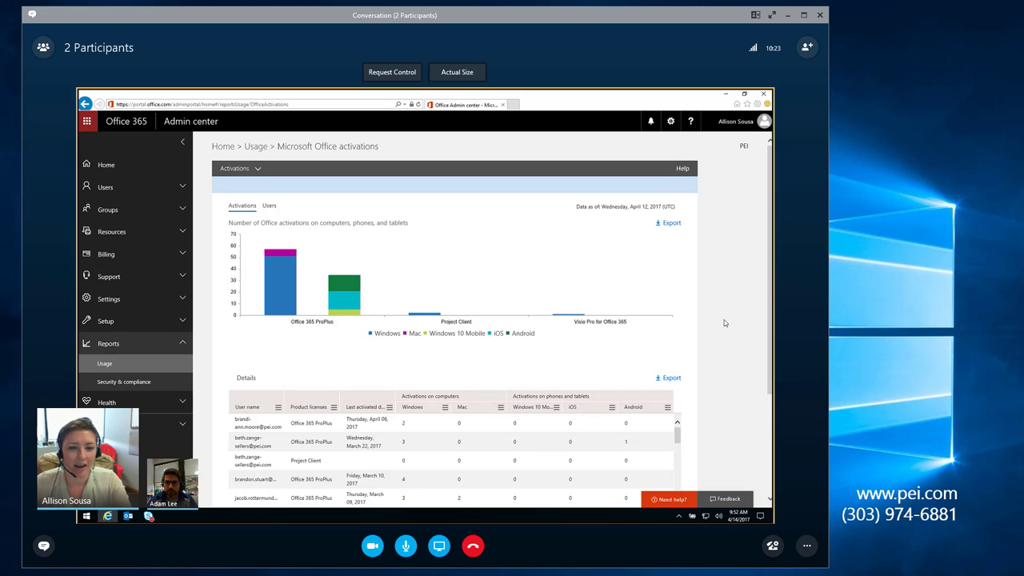